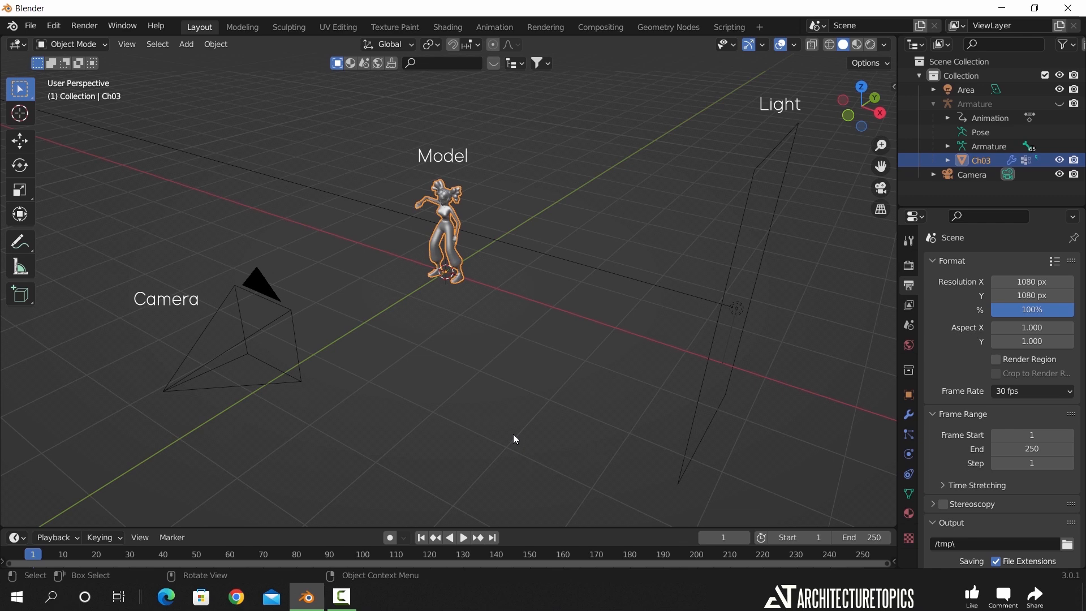
# - View the dancer scene through the camera
pyautogui.click(462, 536)
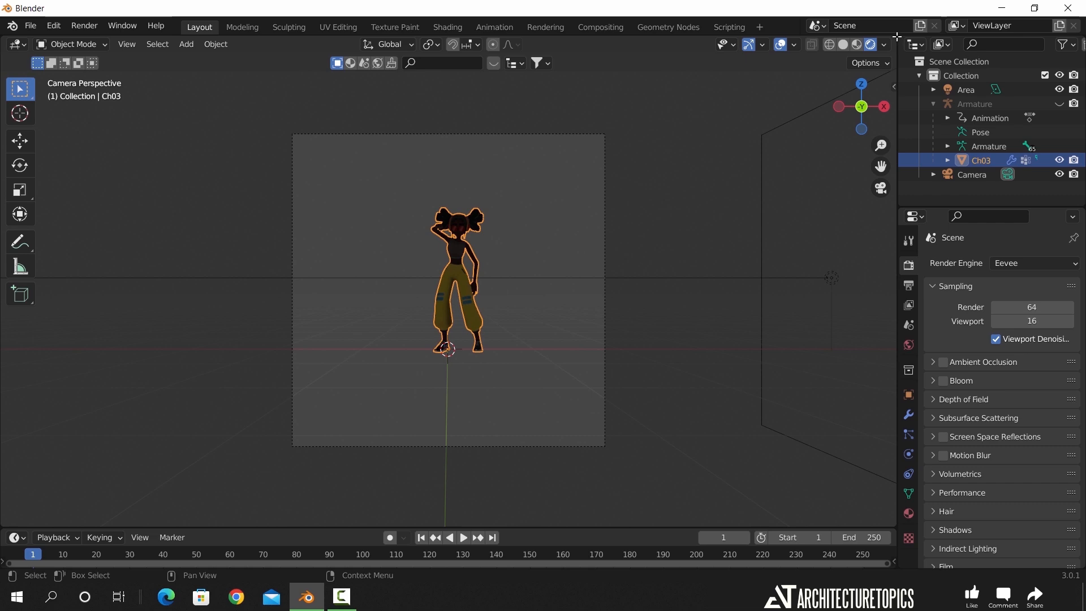
# - Open a Shader Editor and insert a Shader to RGB node before Material Output
pyautogui.click(533, 43)
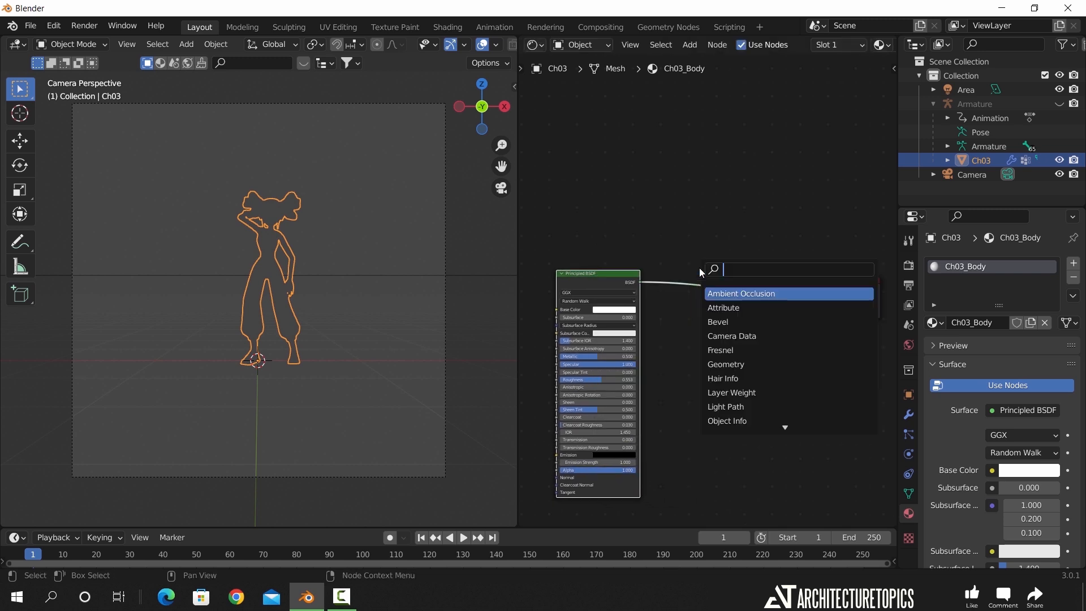
pyautogui.write('sha')
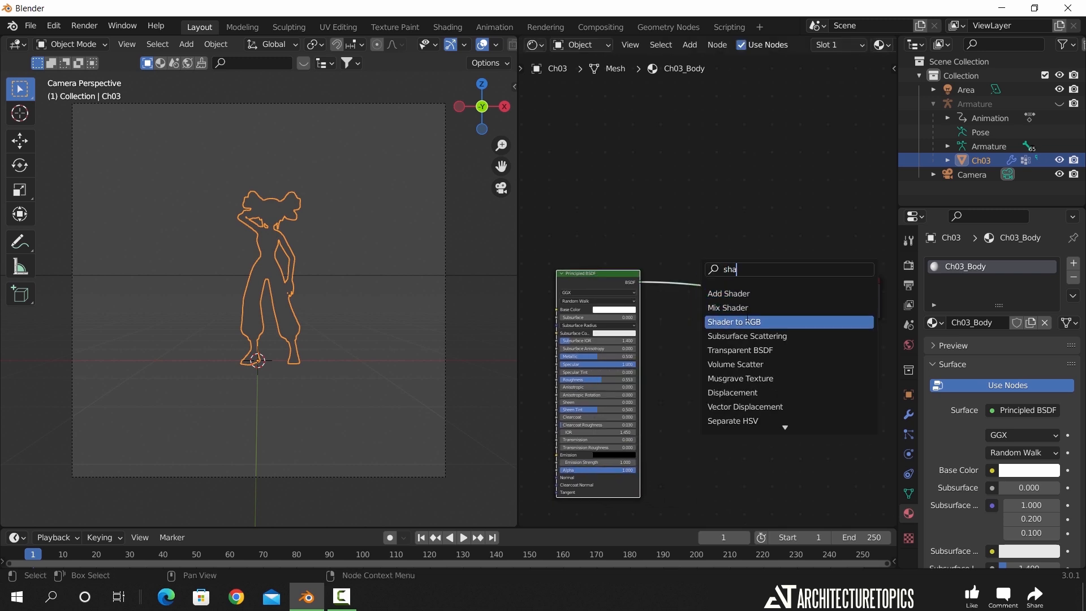
pyautogui.click(734, 322)
pyautogui.write('c')
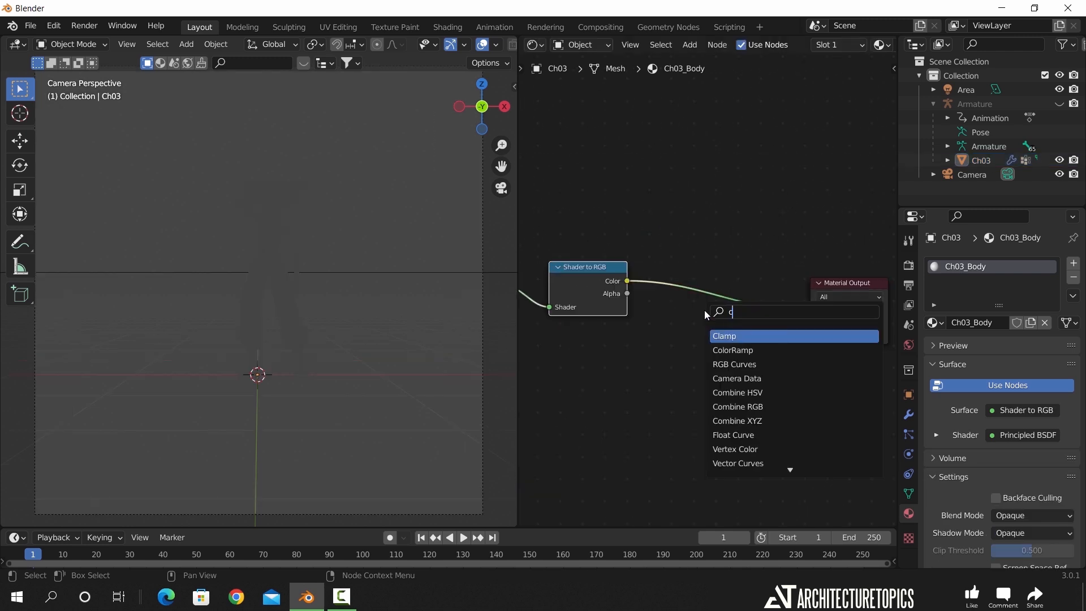
# - Add a ColorRamp after Shader to RGB, slide its second stop closer, and select the Area light
pyautogui.click(732, 350)
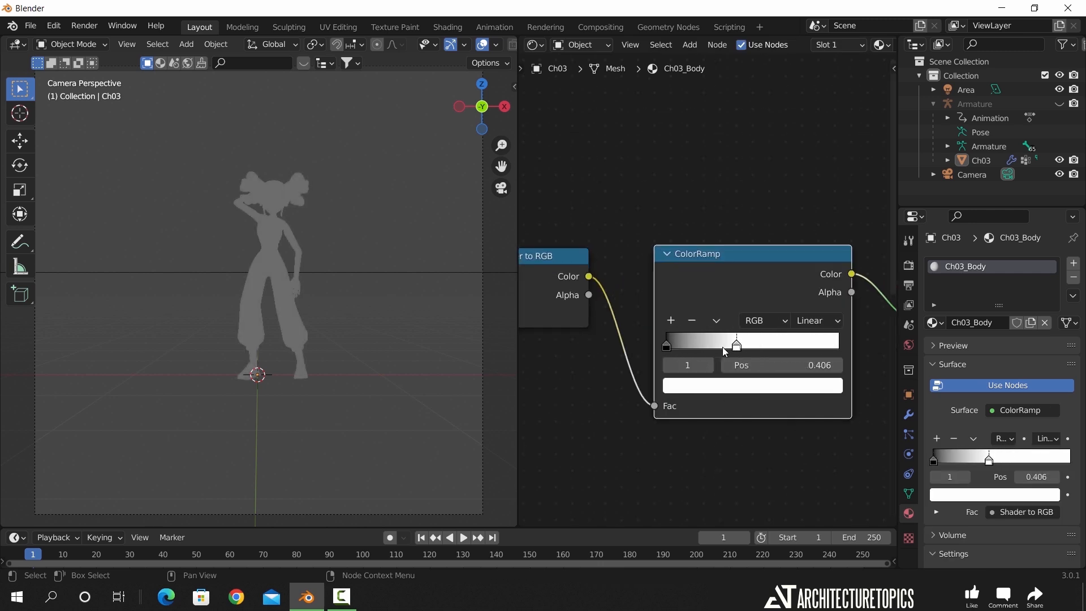
pyautogui.click(752, 386)
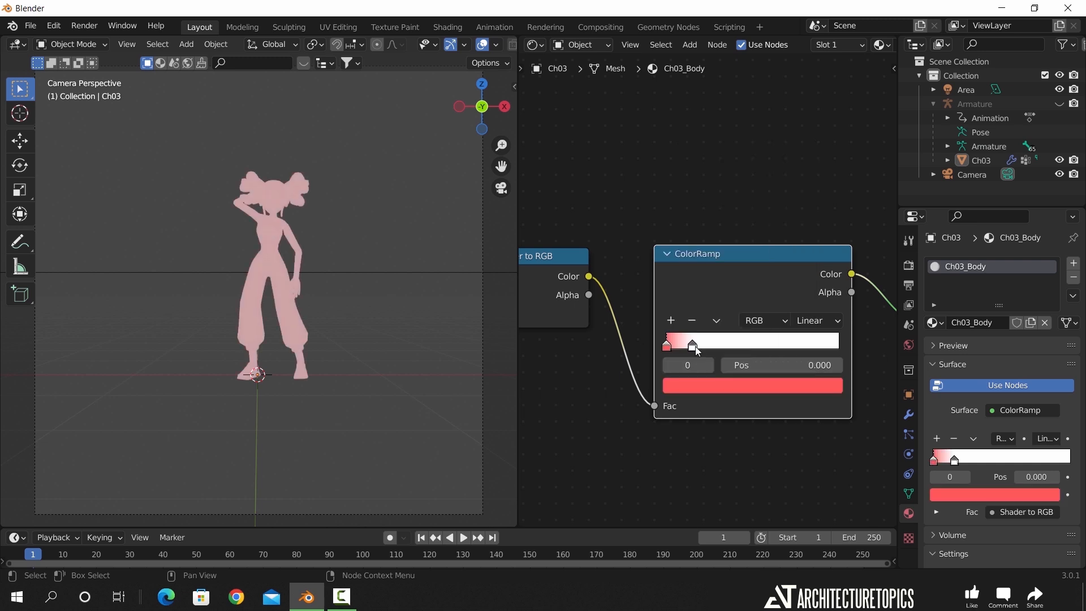
pyautogui.moveTo(667, 346); pyautogui.dragTo(691, 346)
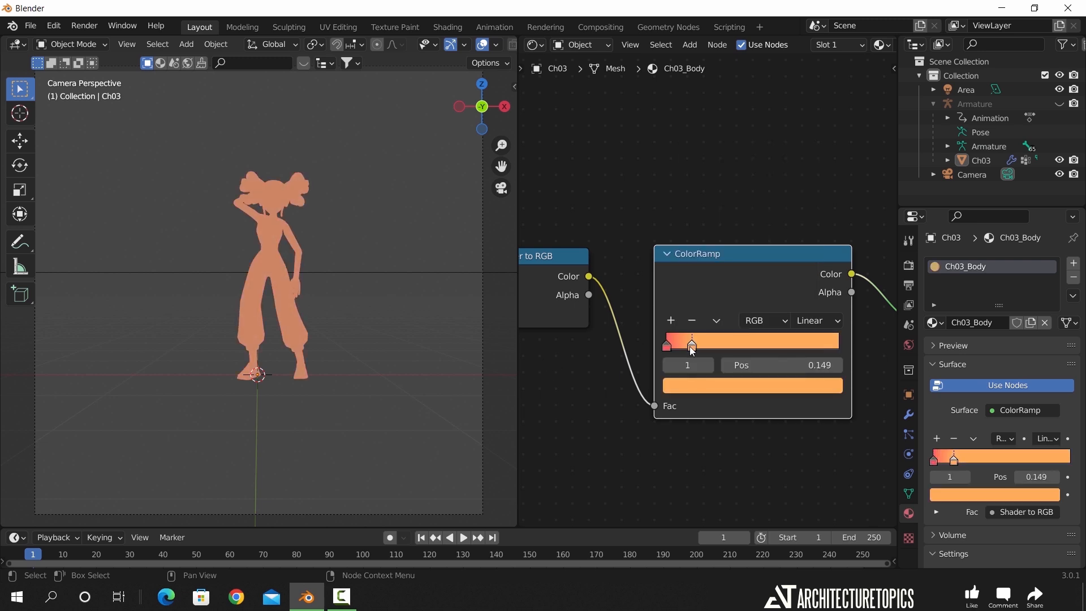
pyautogui.click(966, 90)
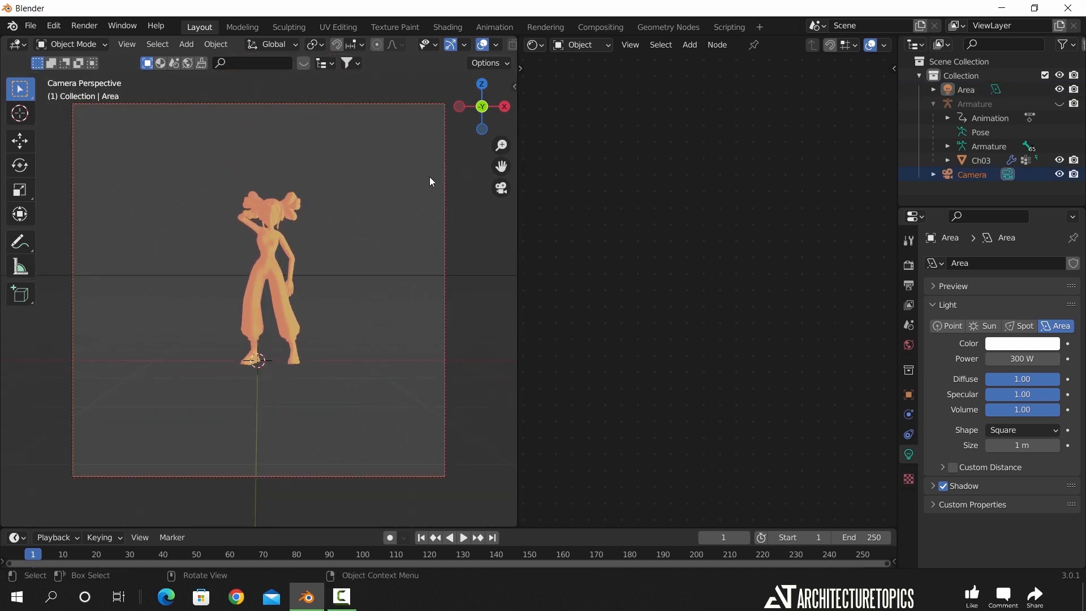
# - Adjust the light, move to frame 165, and reselect the Ch03 dancer mesh
pyautogui.press('g')
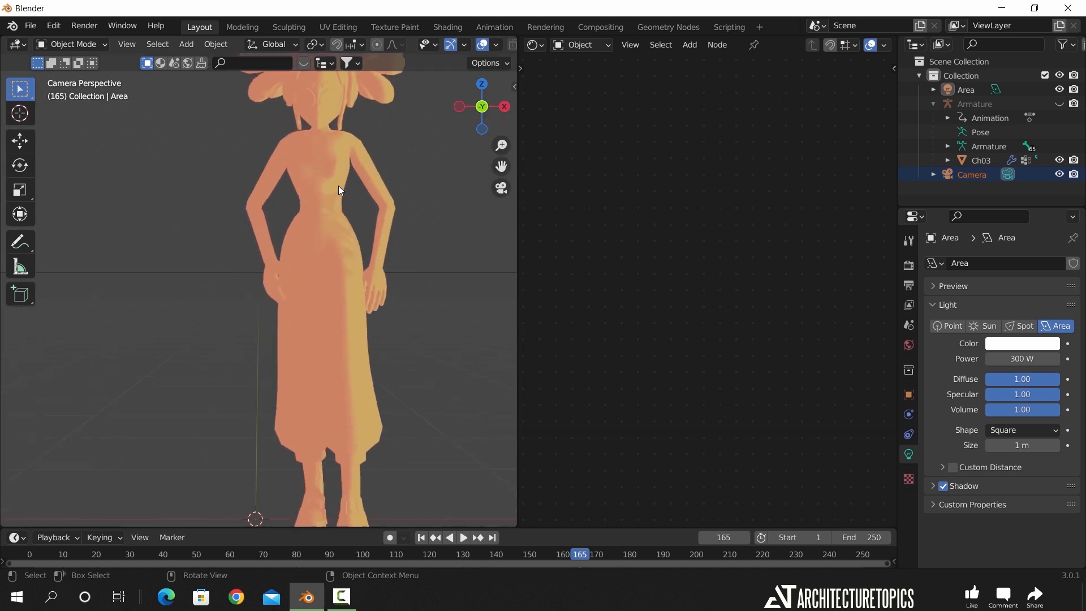
pyautogui.click(981, 160)
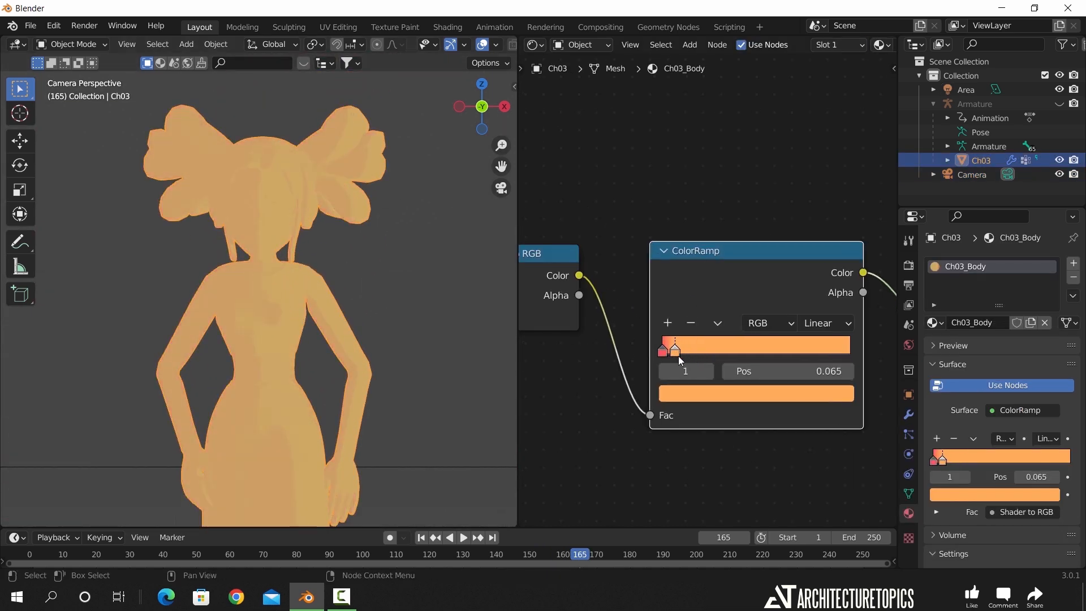
# - Make the ramp Constant, narrow the red band, and add a third stop with a hex color
pyautogui.click(825, 323)
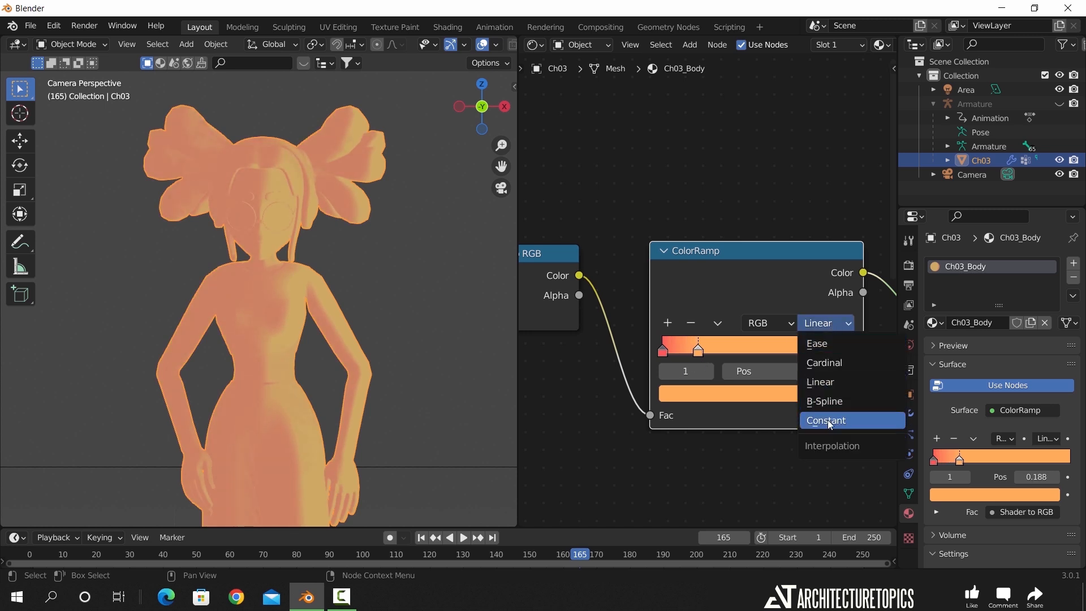
pyautogui.click(826, 421)
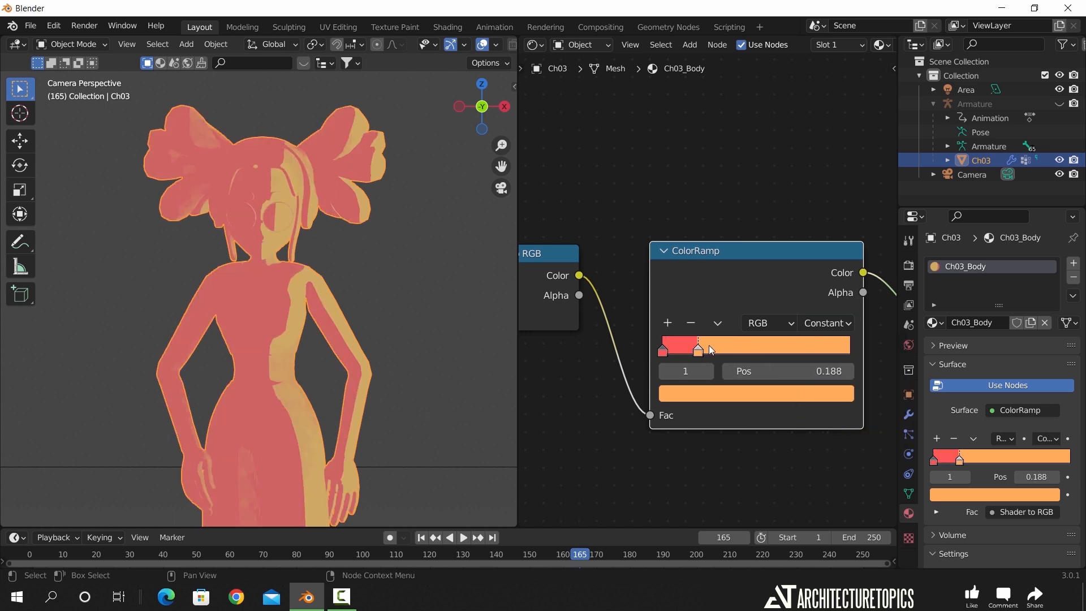
pyautogui.moveTo(698, 348); pyautogui.dragTo(685, 348)
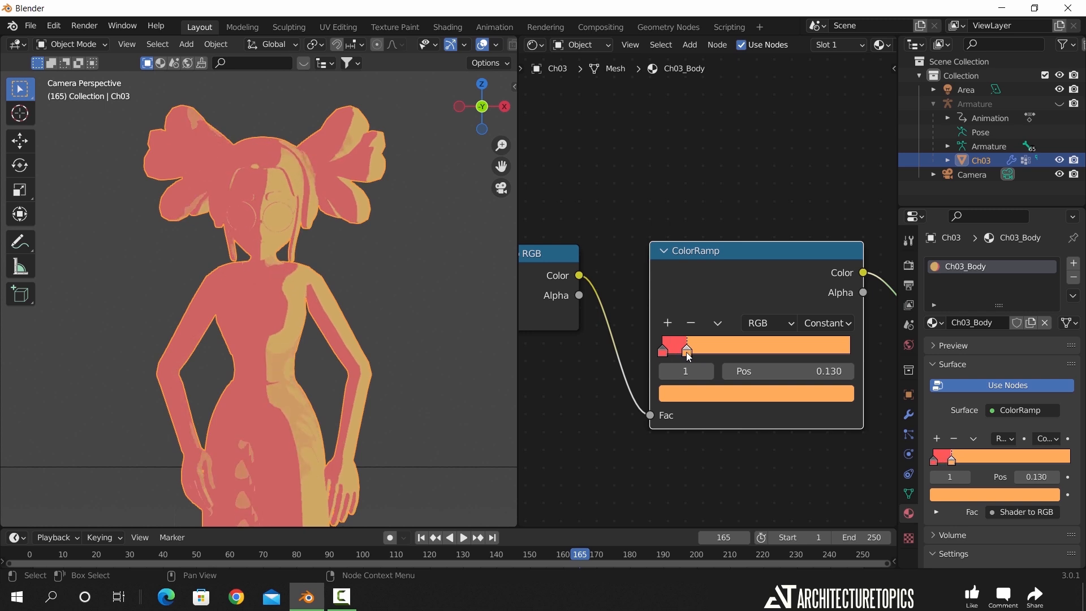
pyautogui.moveTo(686, 348); pyautogui.dragTo(682, 348)
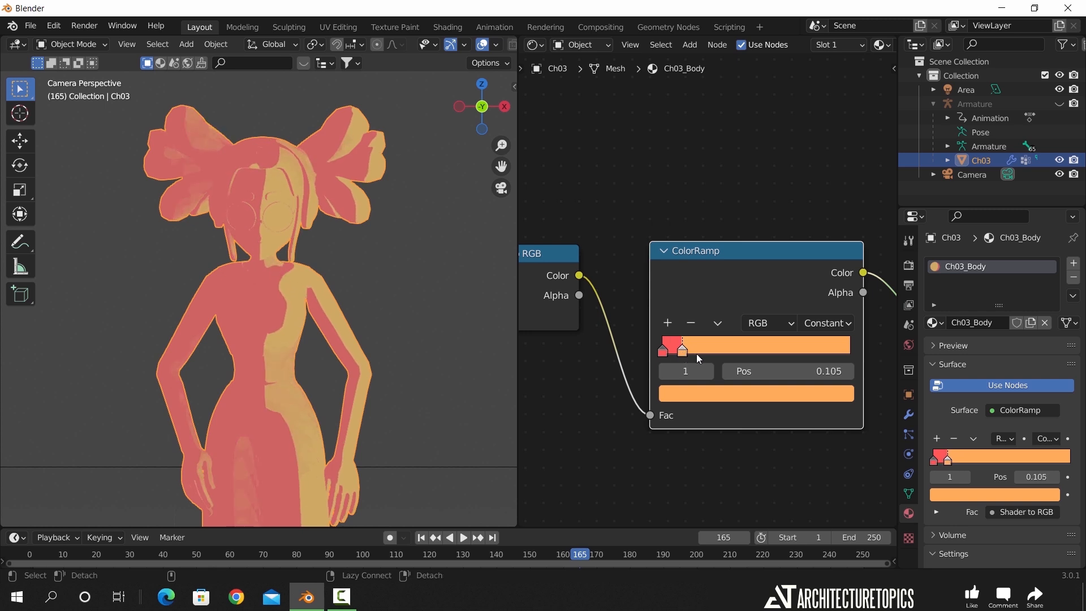
pyautogui.click(700, 345)
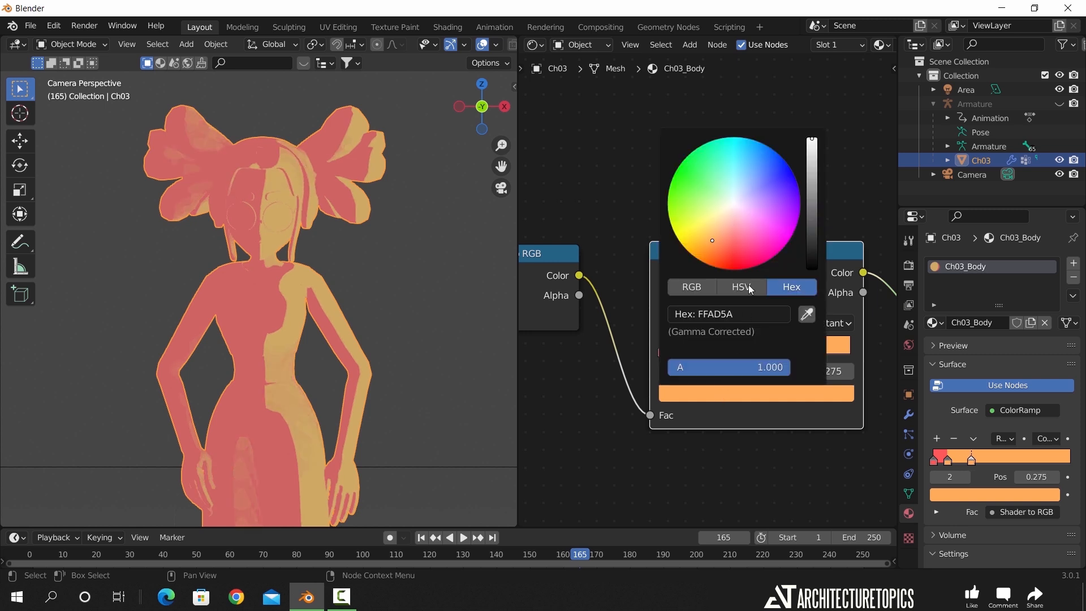
pyautogui.click(722, 230)
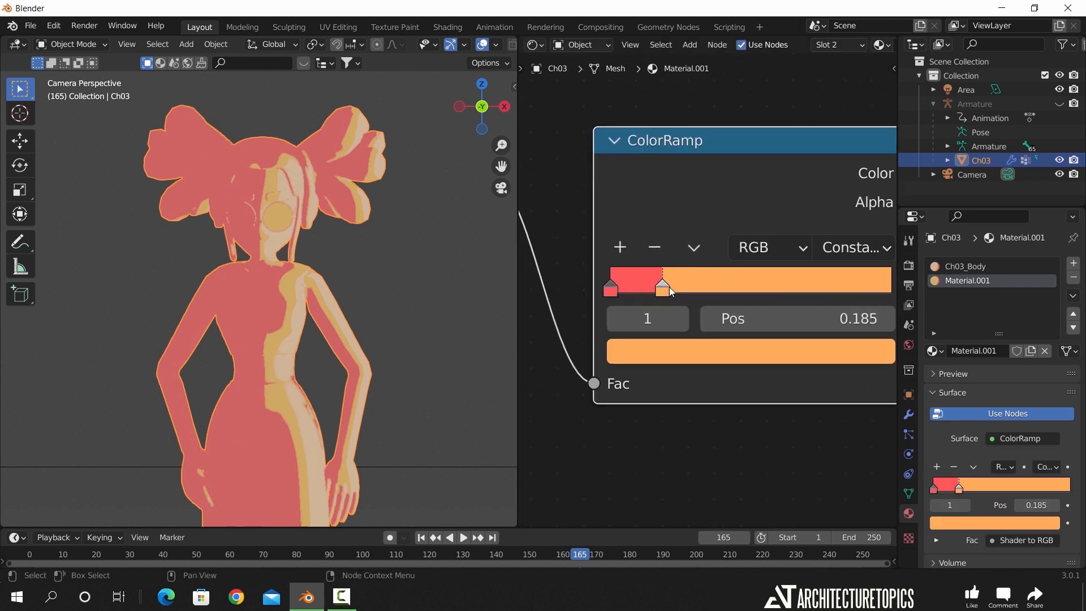
# - Nudge a ramp stop, jump to frame 85, and give a ramp stop a new color
pyautogui.moveTo(663, 287); pyautogui.dragTo(660, 287)
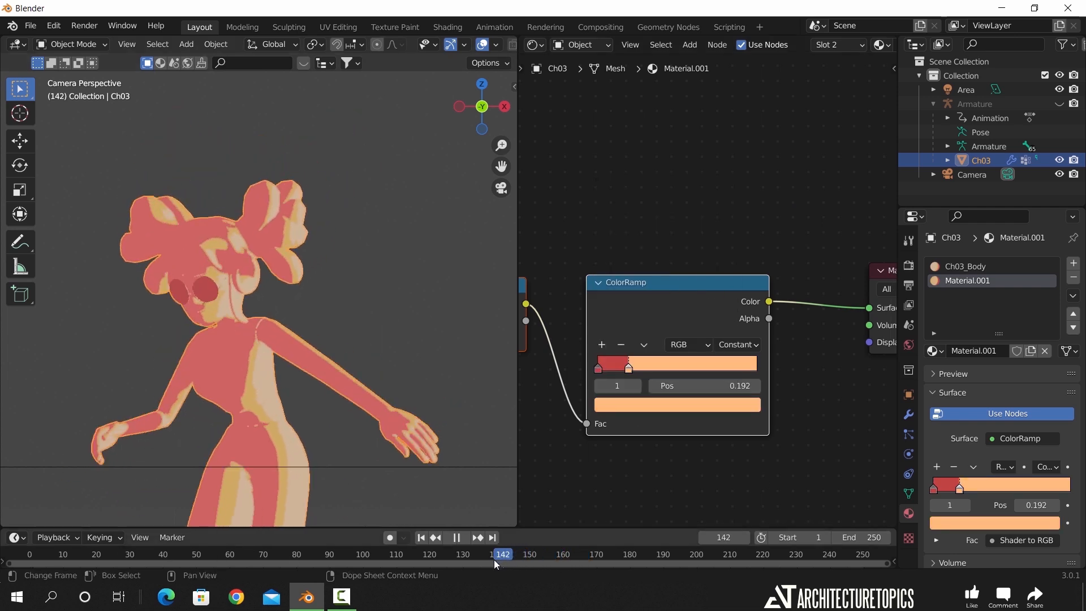
pyautogui.click(312, 553)
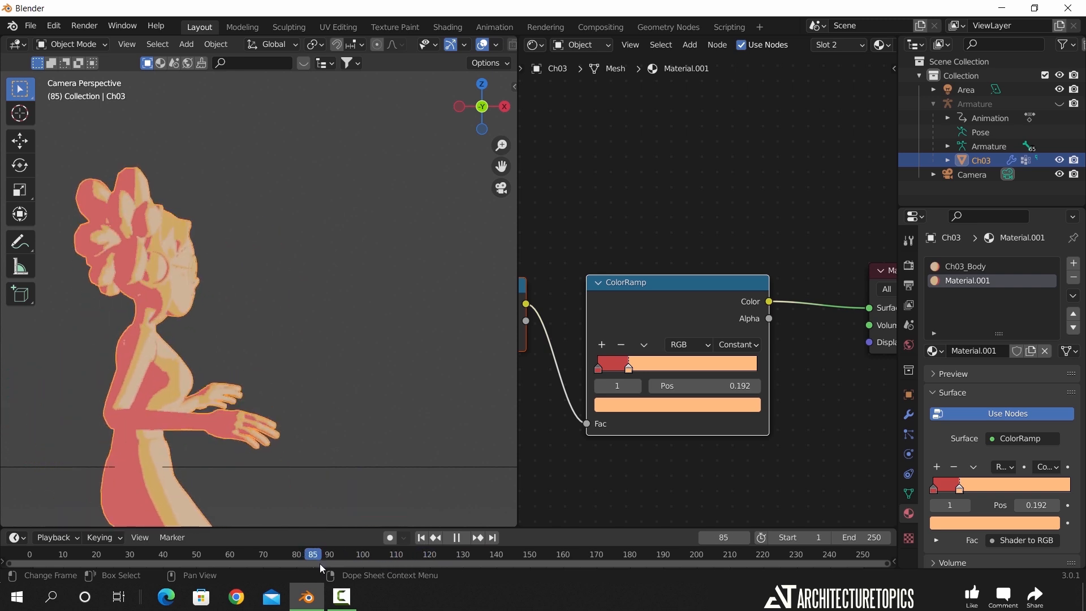
pyautogui.click(331, 553)
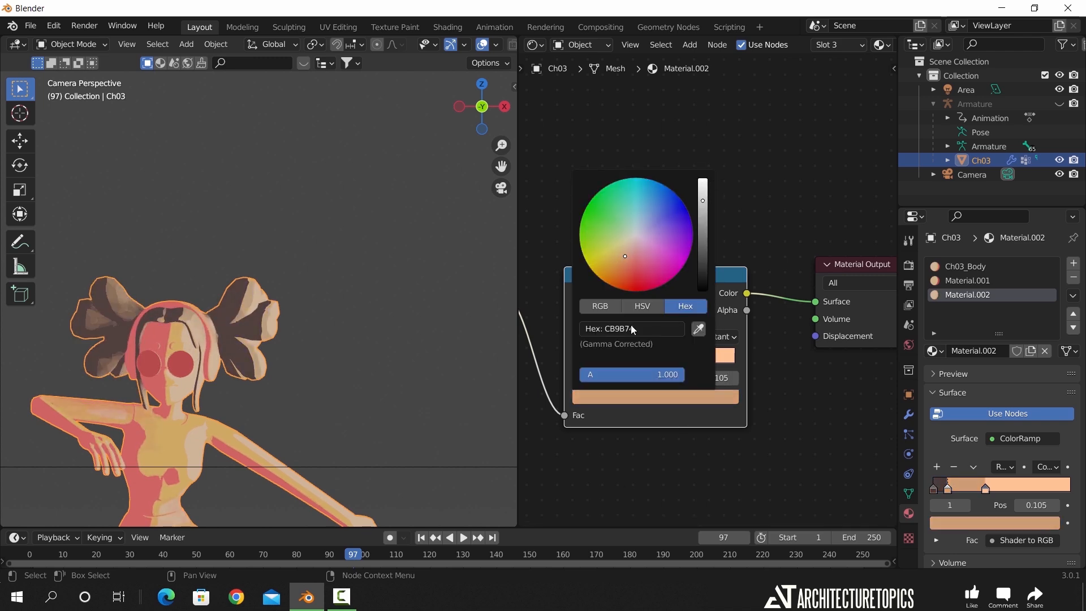
pyautogui.click(390, 405)
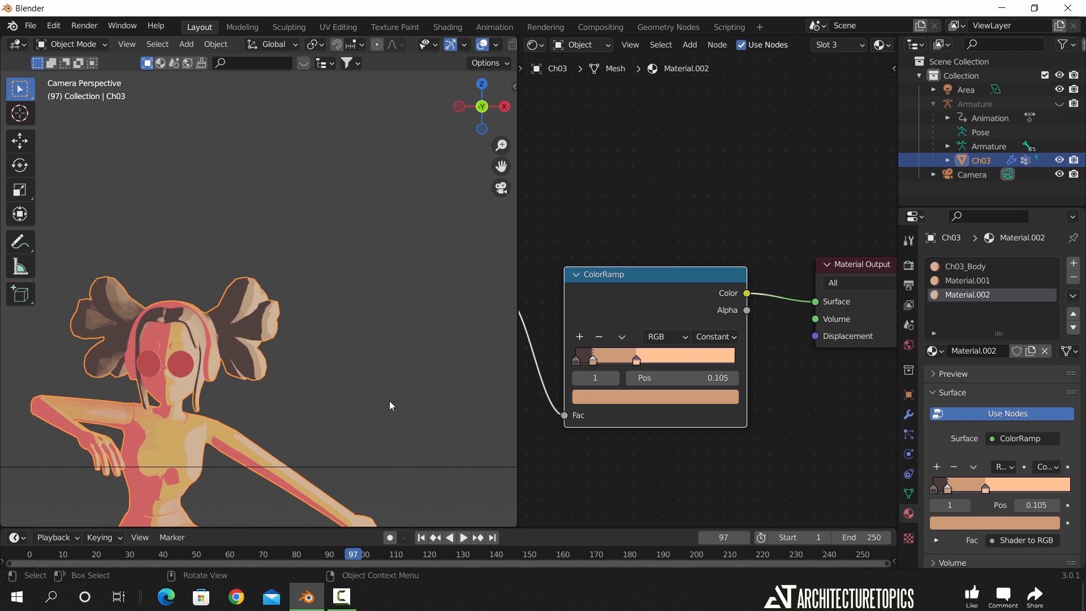
pyautogui.click(966, 89)
pyautogui.write('0.1')
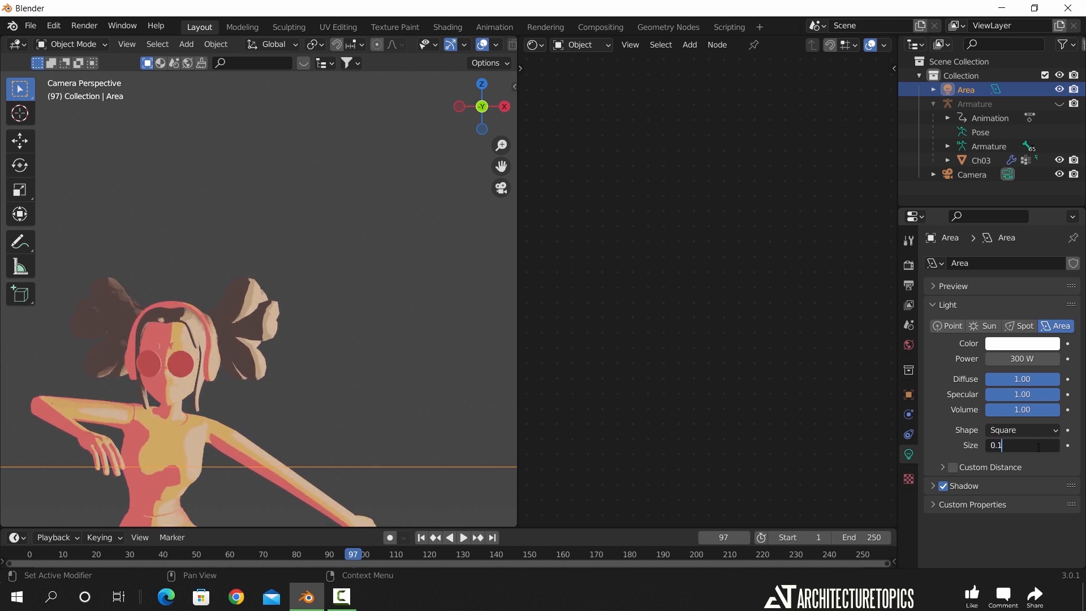
# - Set the area light size to 1 m and reselect the girl's mesh
pyautogui.click(463, 537)
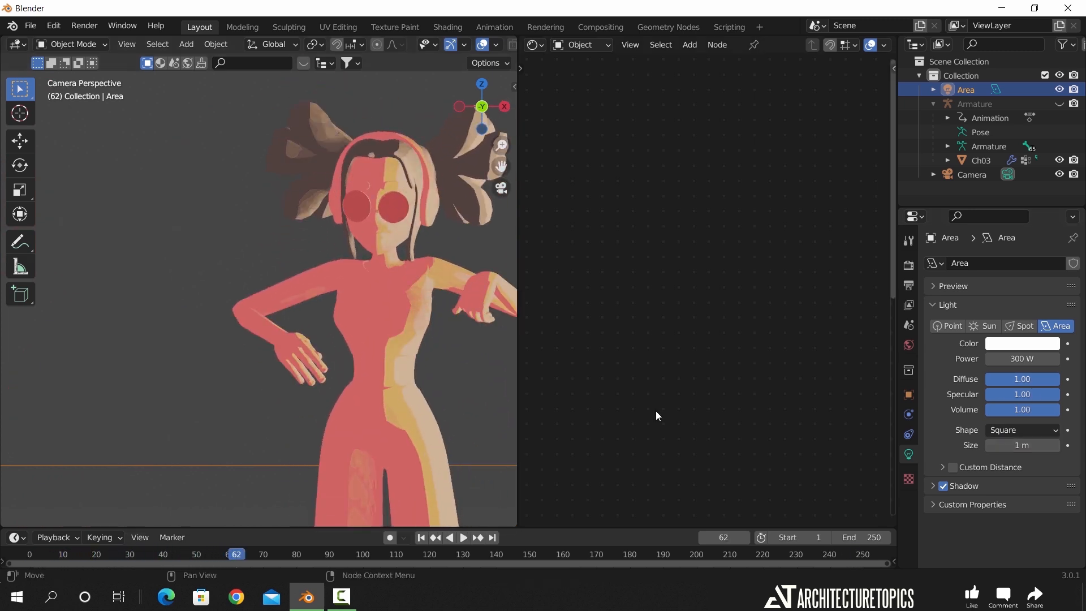
pyautogui.click(463, 537)
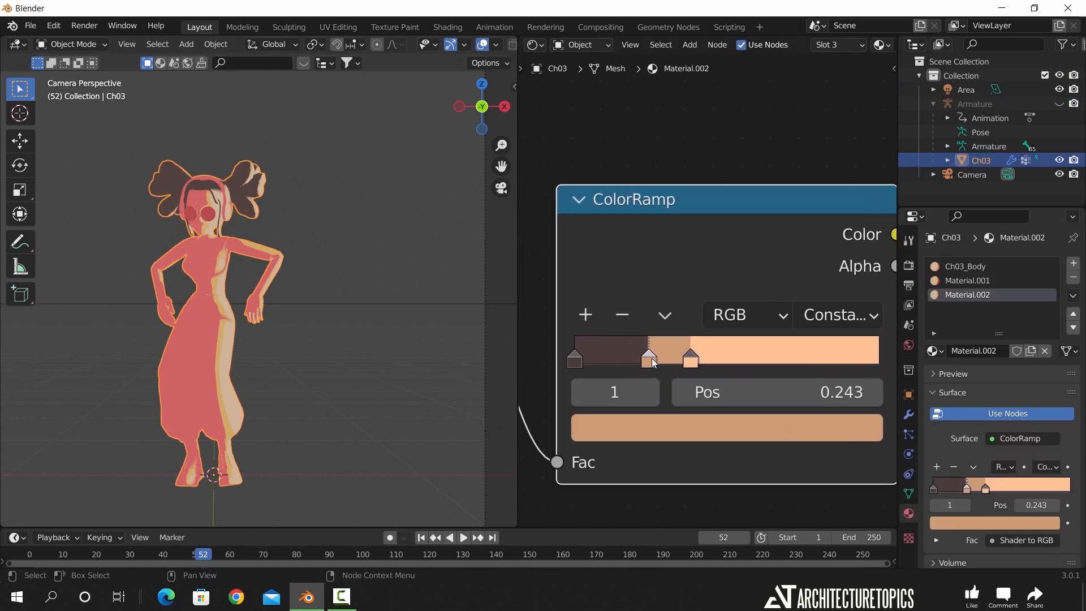
# - Move the toon ramp's shade stops to 0.058 and 0.275
pyautogui.moveTo(650, 357); pyautogui.dragTo(592, 357)
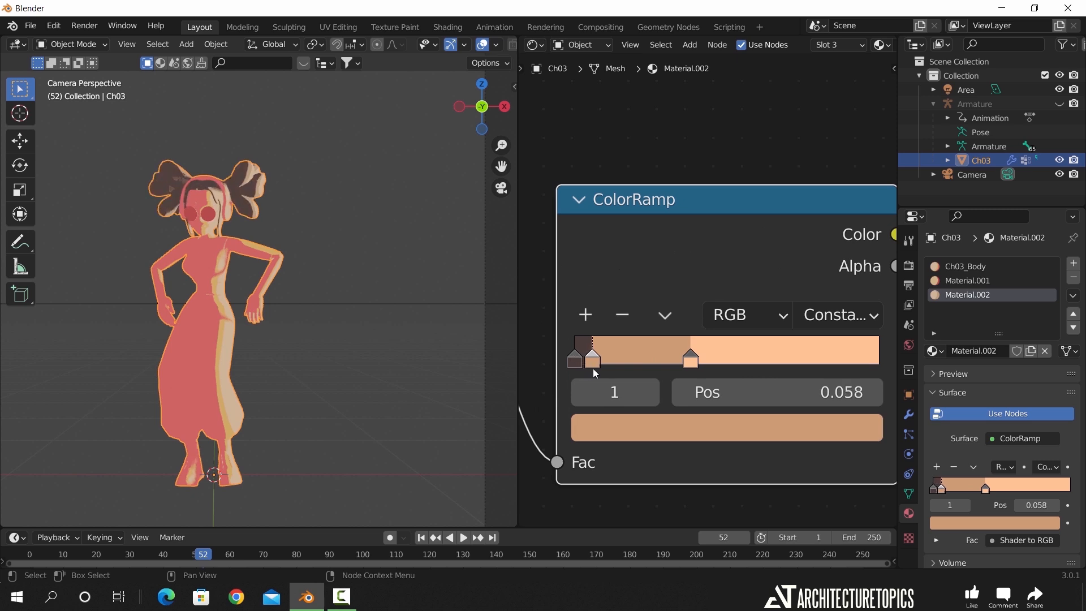
pyautogui.click(690, 357)
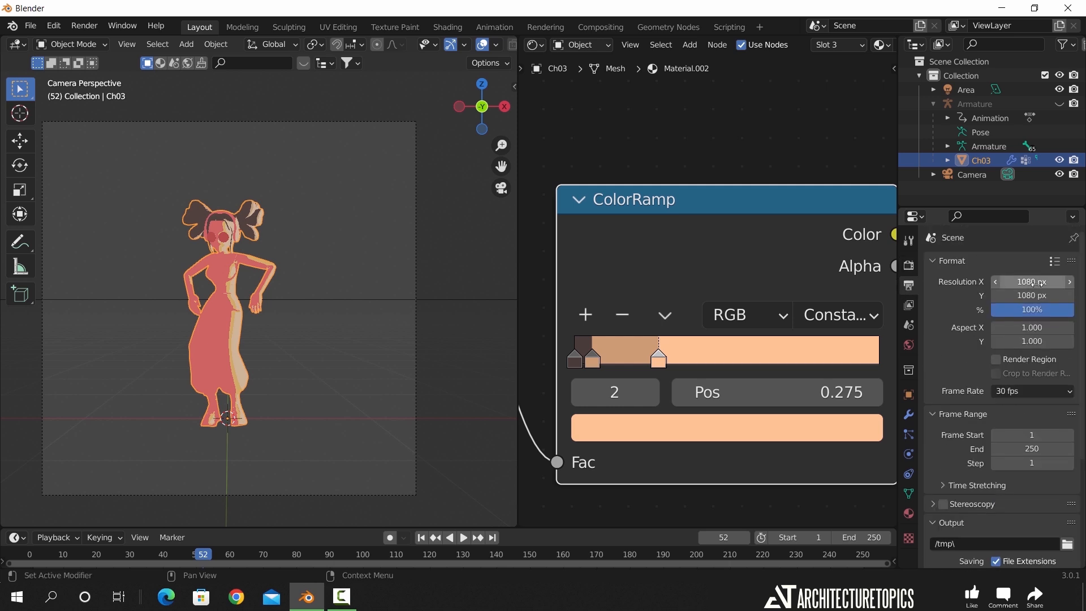
# - Set render resolution X and Y to 96 px, then use the Render menu
pyautogui.write('96 px')
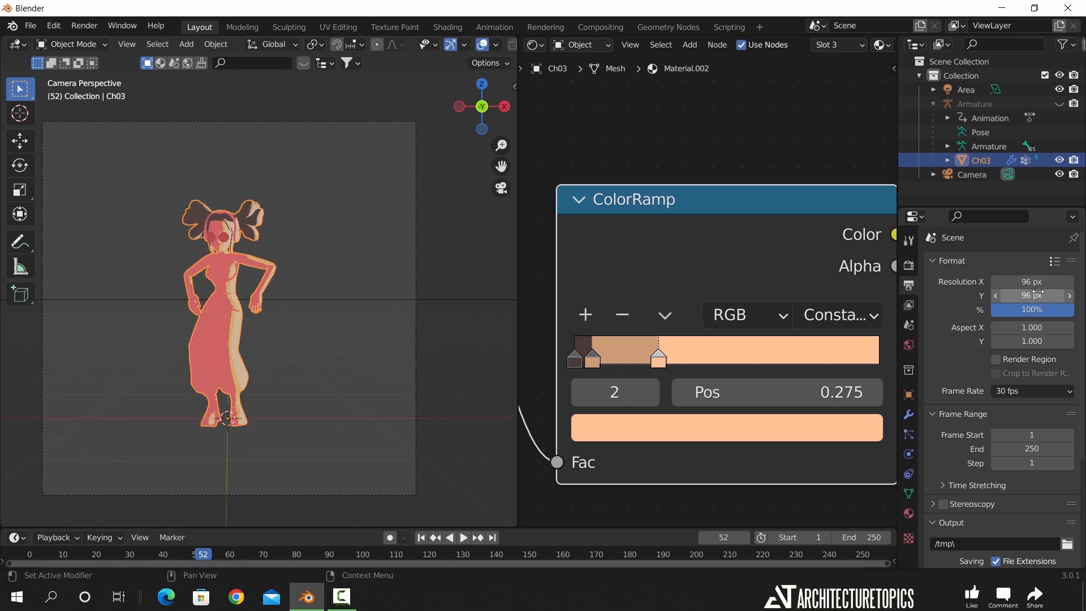
pyautogui.click(83, 26)
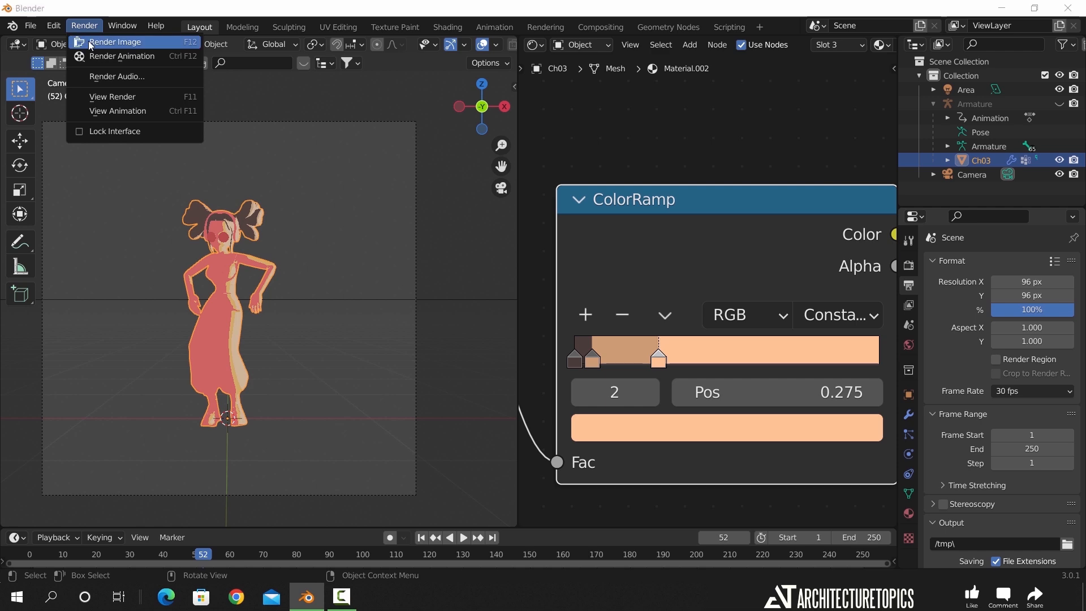
pyautogui.click(115, 41)
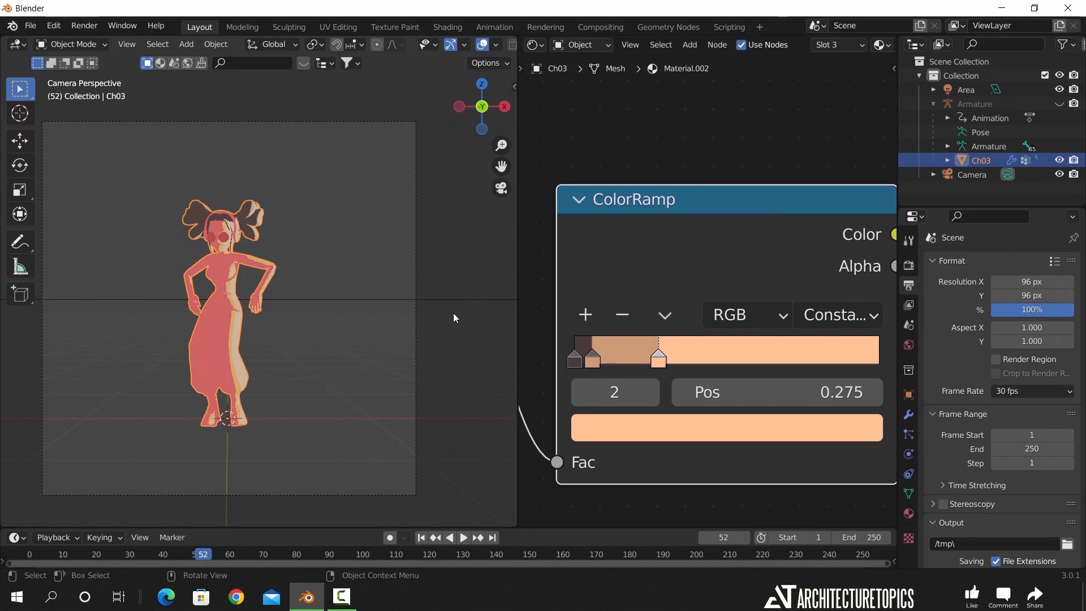
# - Set the frame rate to 24 fps and adjust an output setting
pyautogui.click(1032, 345)
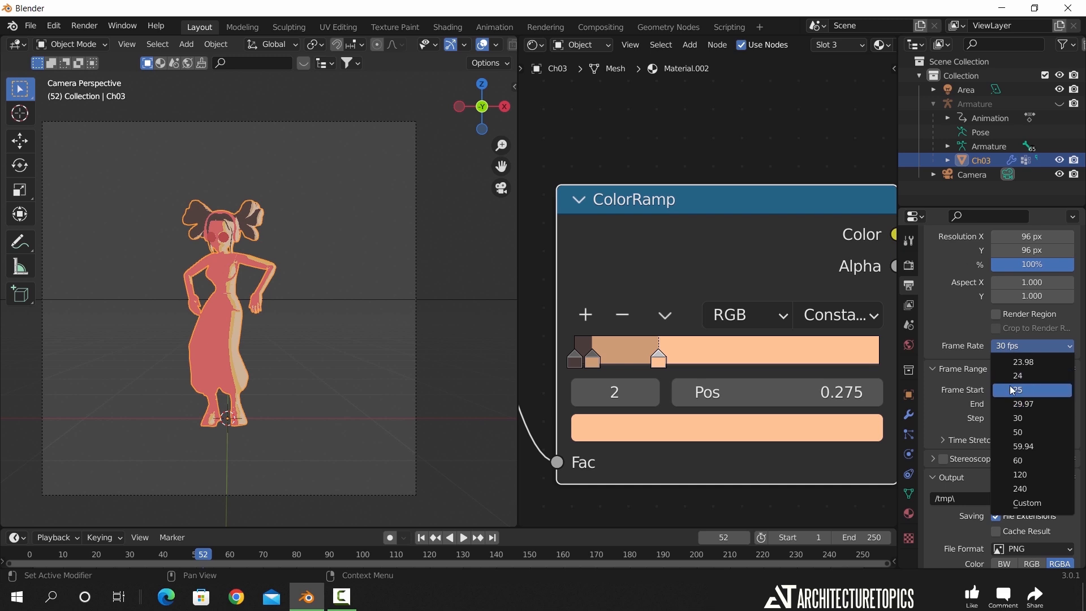
pyautogui.click(1019, 376)
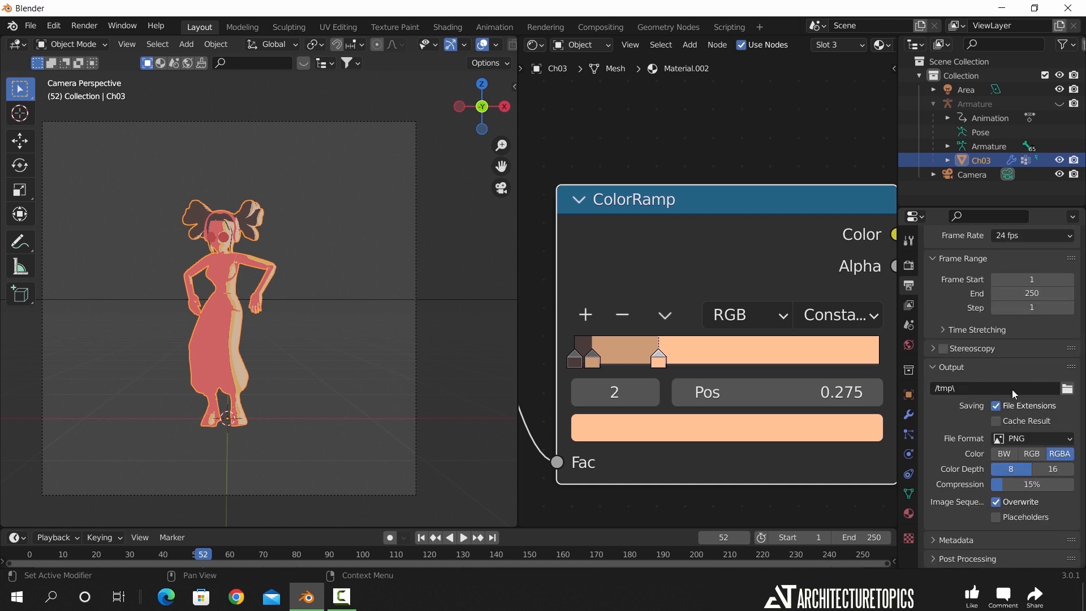
pyautogui.moveTo(1018, 484); pyautogui.dragTo(1067, 484)
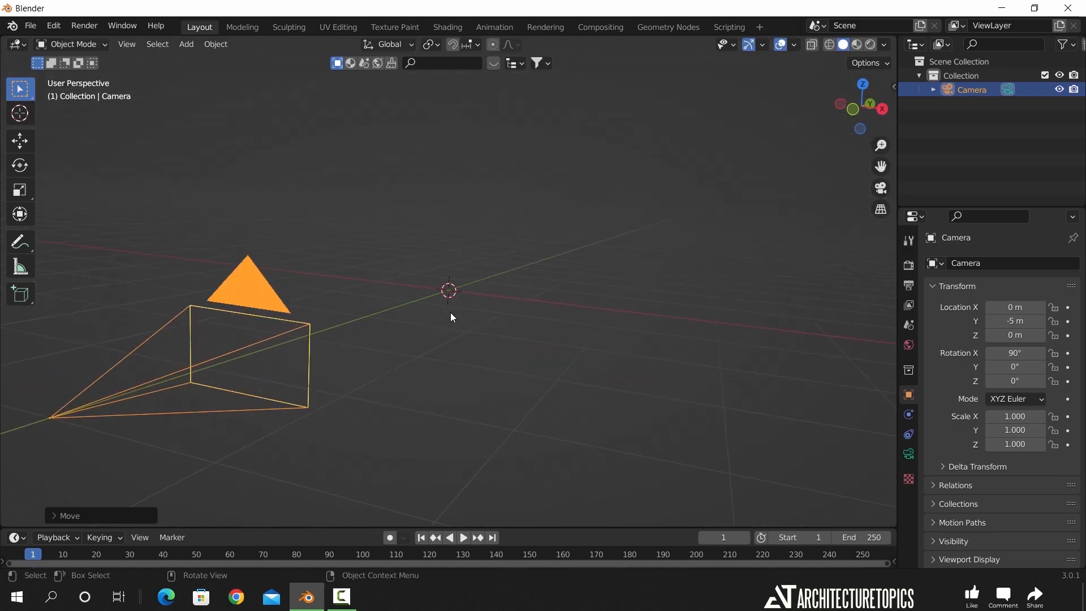
# - Import all rendered PNG frames as an animated image-sequence plane named 0001
pyautogui.click(31, 25)
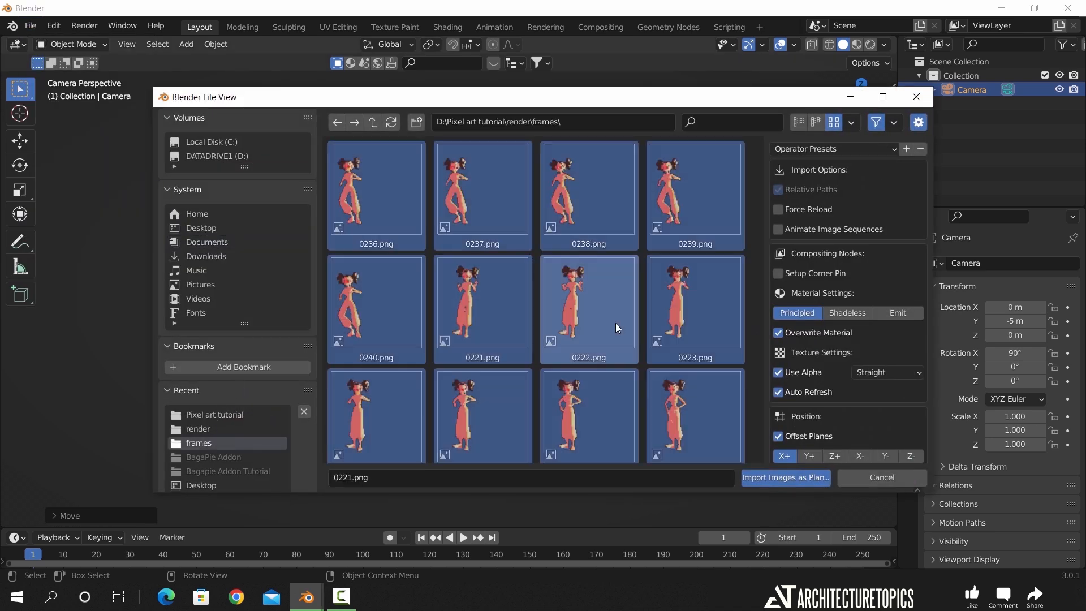
pyautogui.click(778, 229)
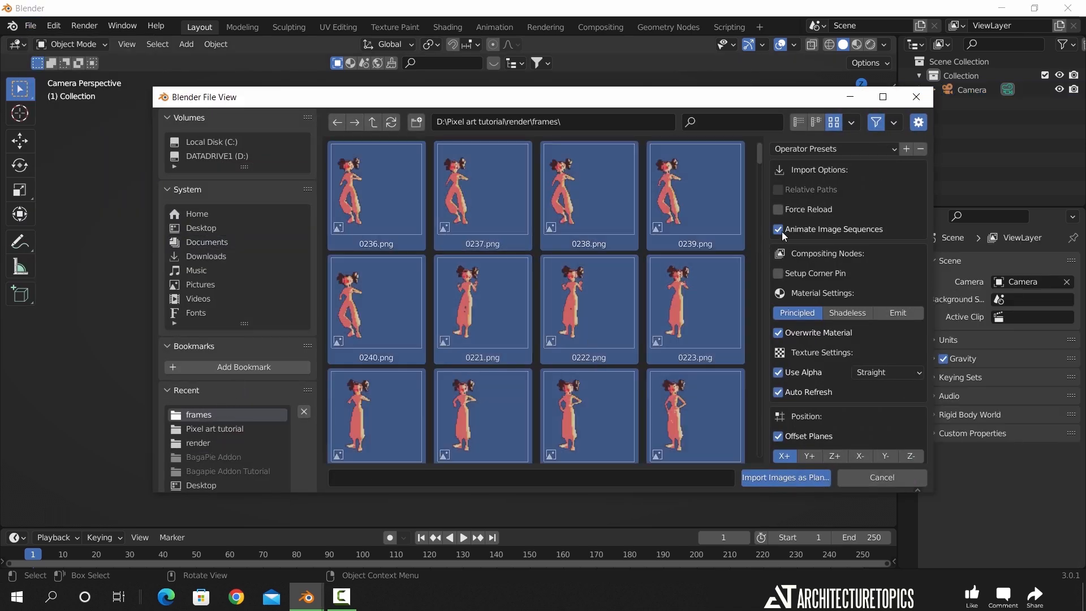
pyautogui.moveTo(785, 478)
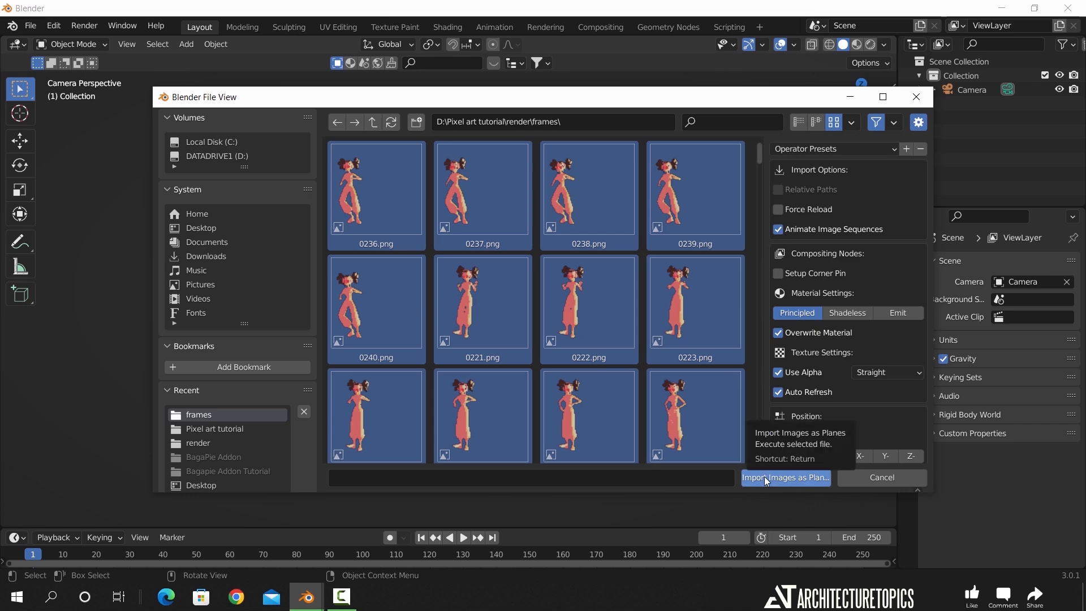
pyautogui.click(784, 478)
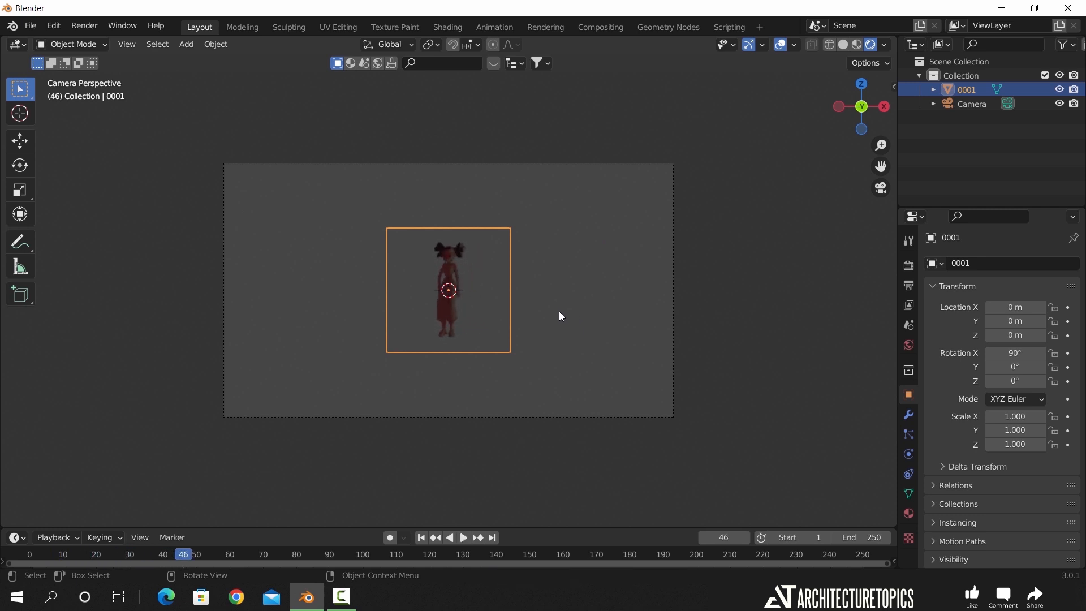
# - Show the 0001 plane's Shader Editor nodes and preview the pixelated dancer
pyautogui.click(972, 103)
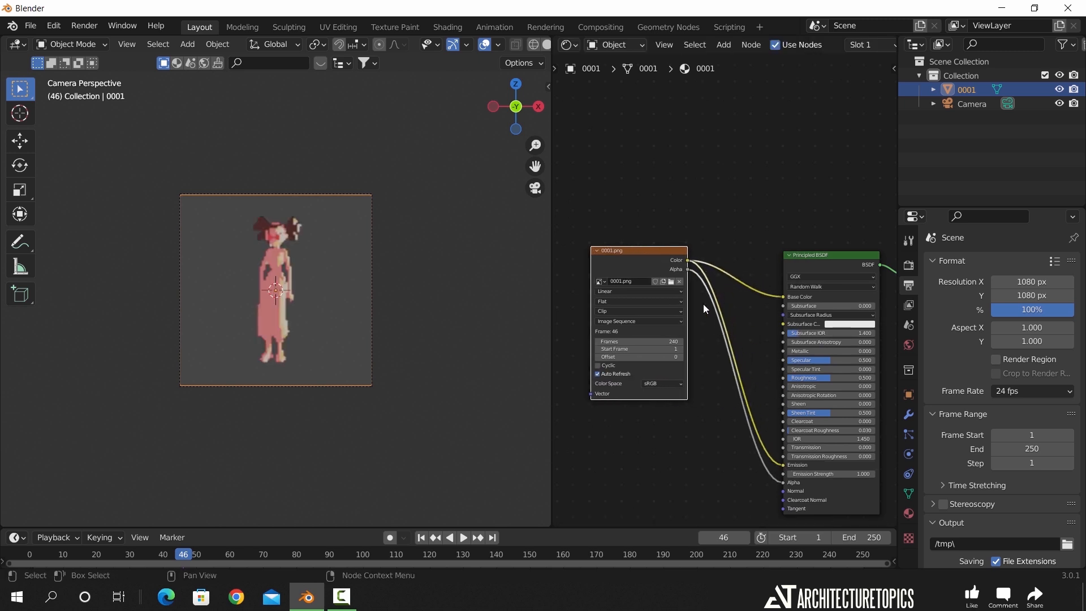
# - Set the image texture interpolation to Closest and the output file format to FFmpeg Video
pyautogui.click(637, 291)
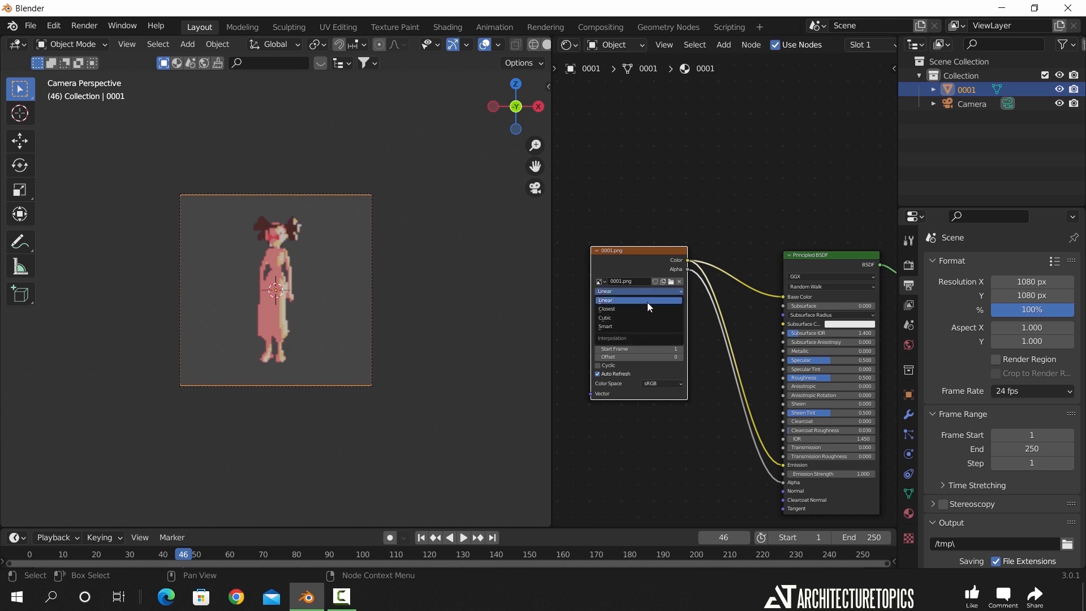
pyautogui.click(638, 309)
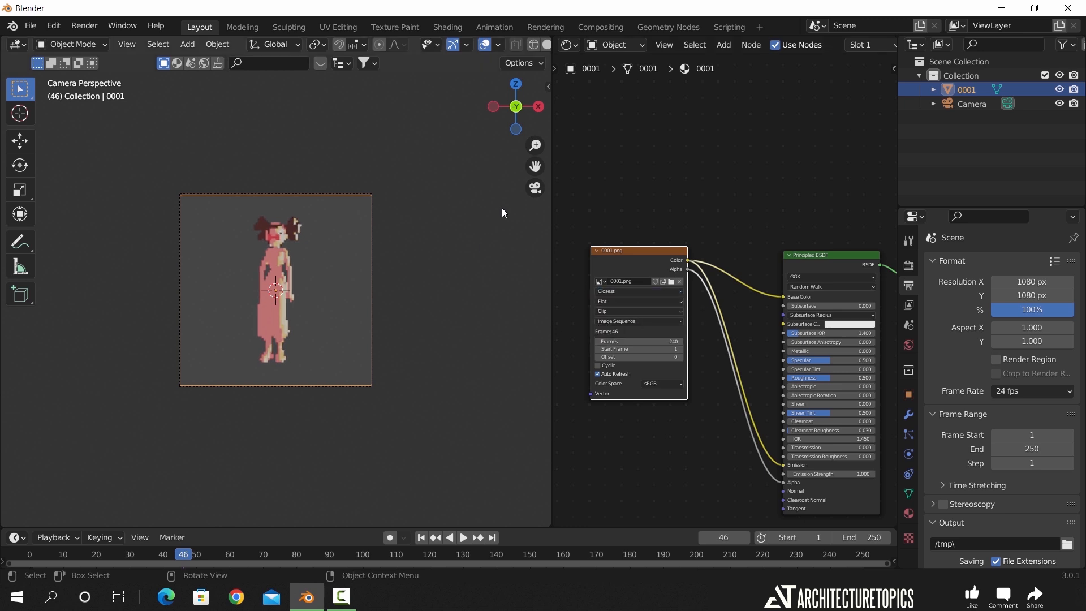
pyautogui.click(462, 536)
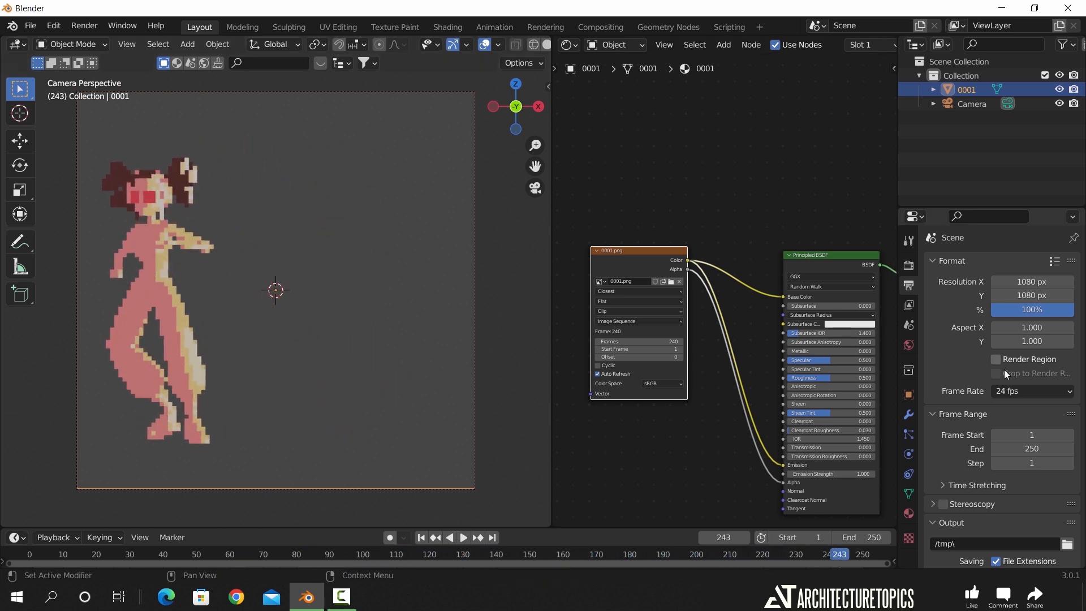
pyautogui.scroll(-3)
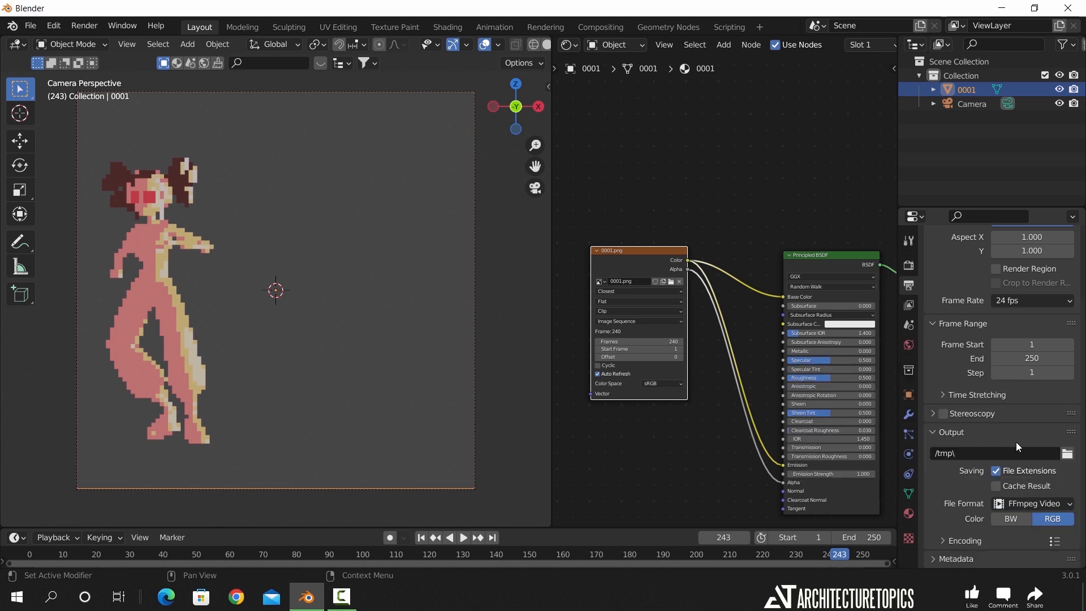